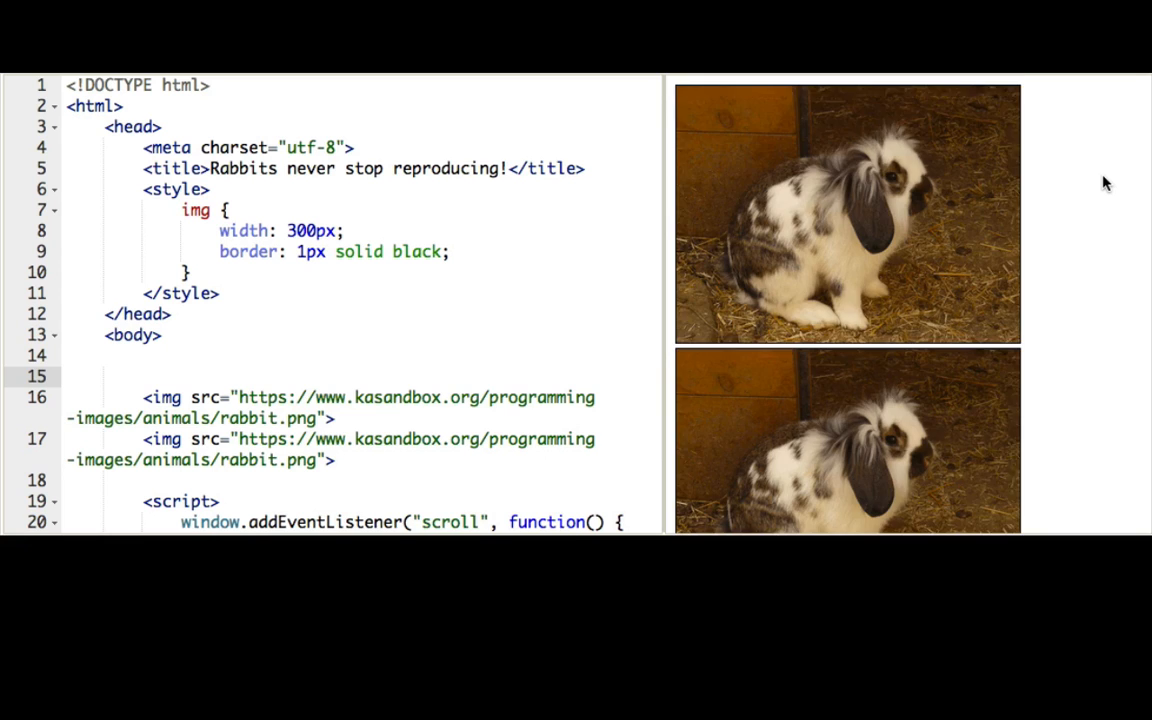
pyautogui.scroll(-3)
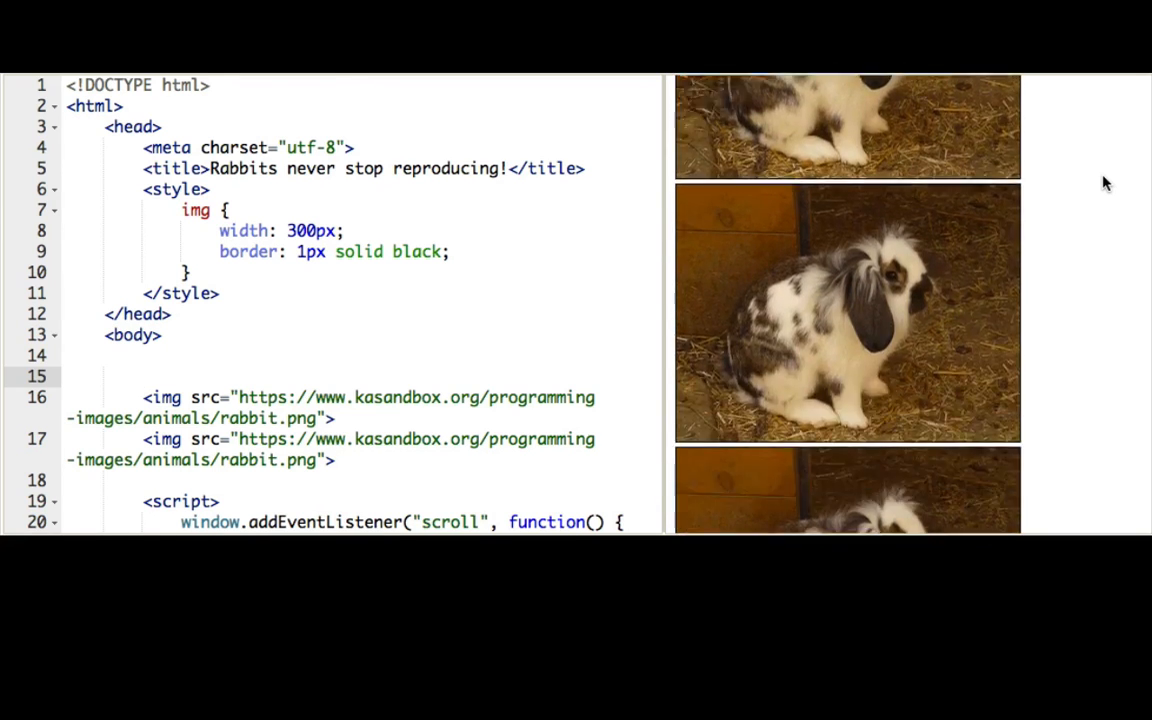